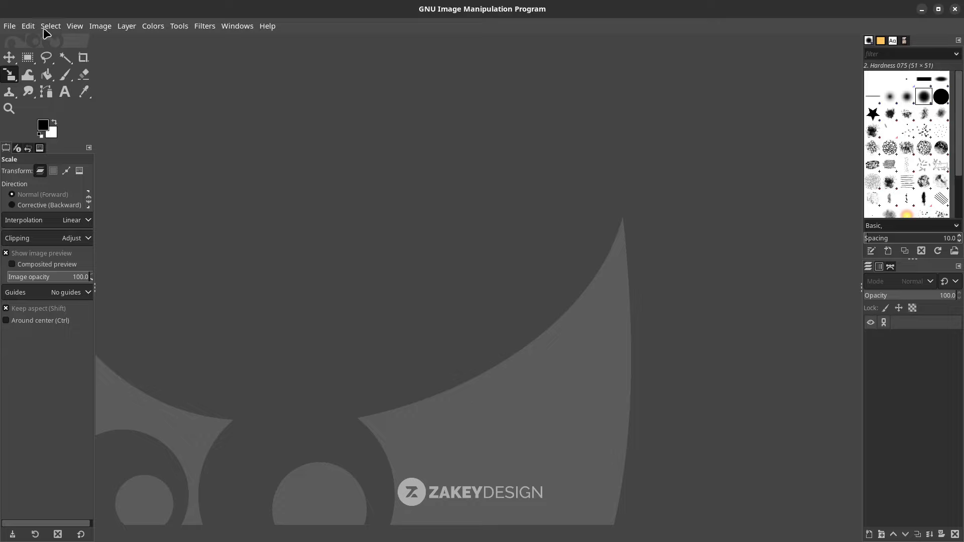
Step: Create a new blank white portrait image of 1080 × 1920 pixels
click(9, 26)
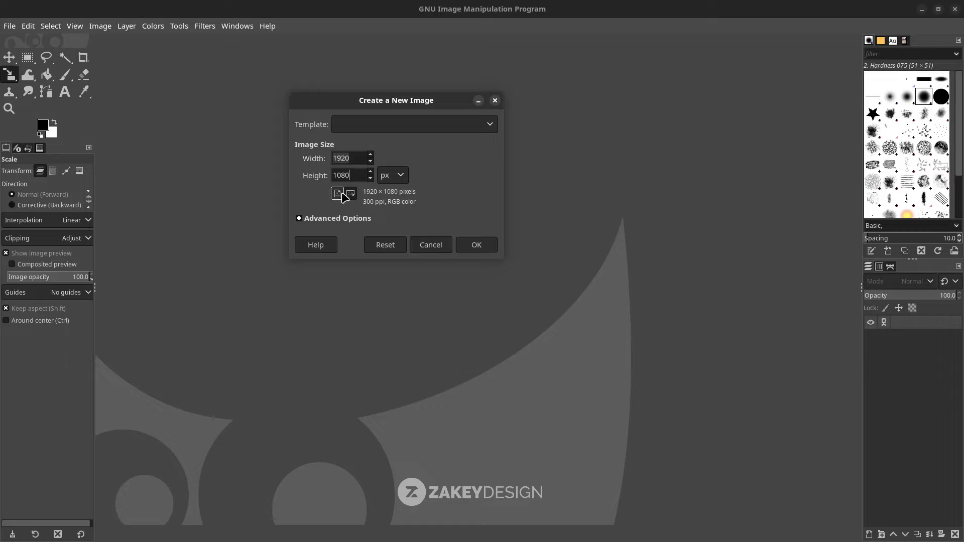
click(338, 194)
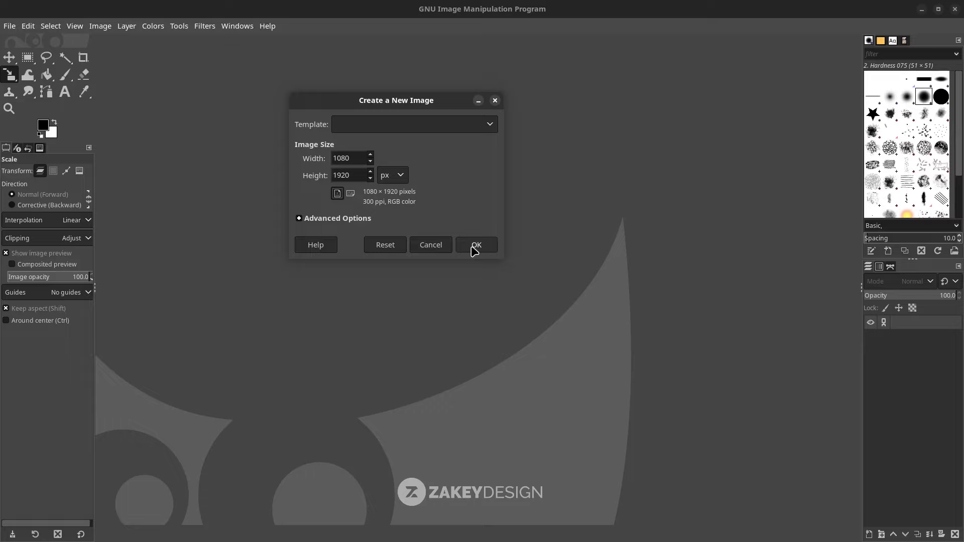
click(476, 244)
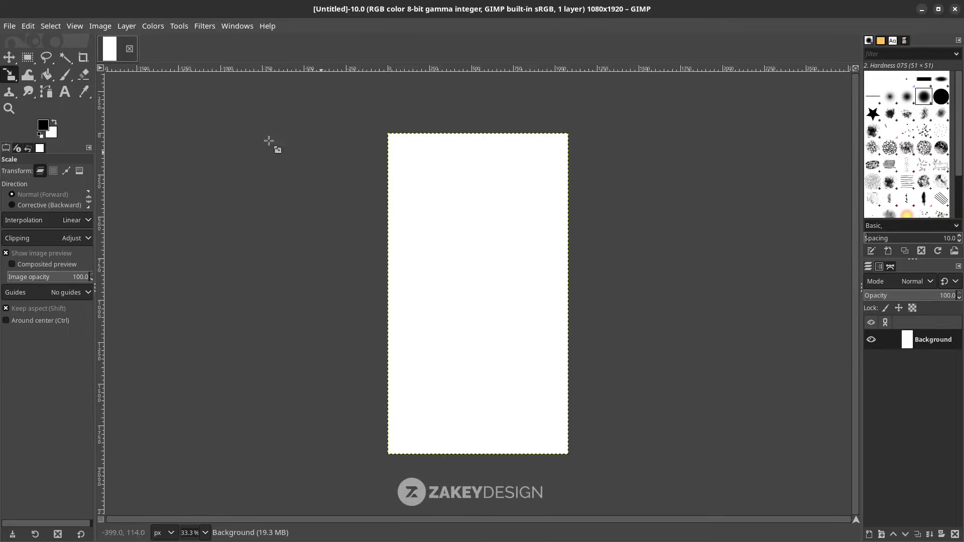
Step: Load the bruce-edwards beach-and-castle sunset photo as a new layer, keeping its colour profile
click(9, 26)
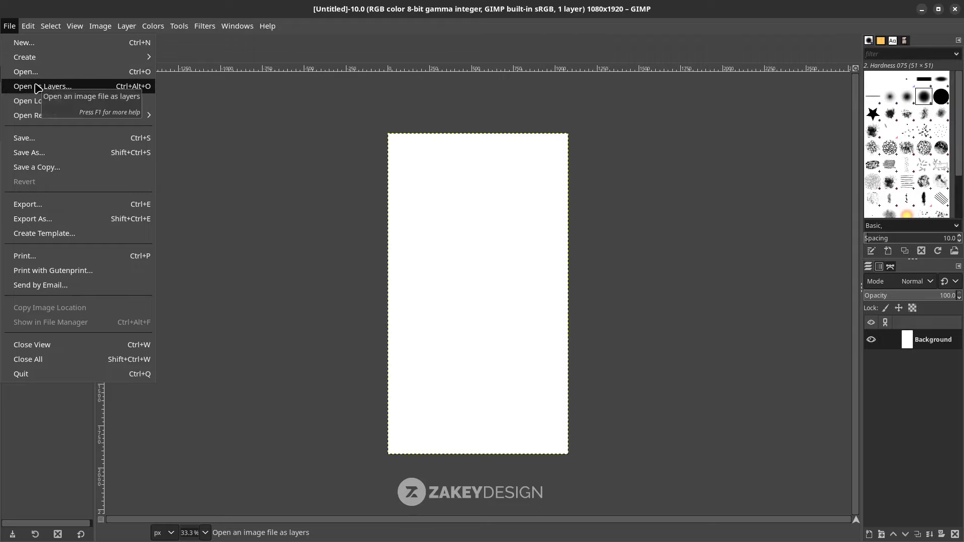
click(55, 87)
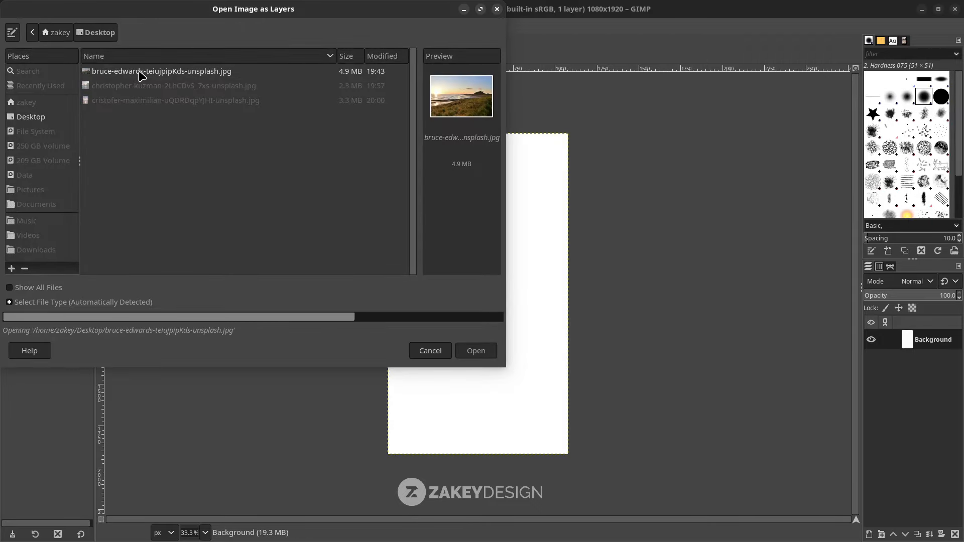
click(476, 351)
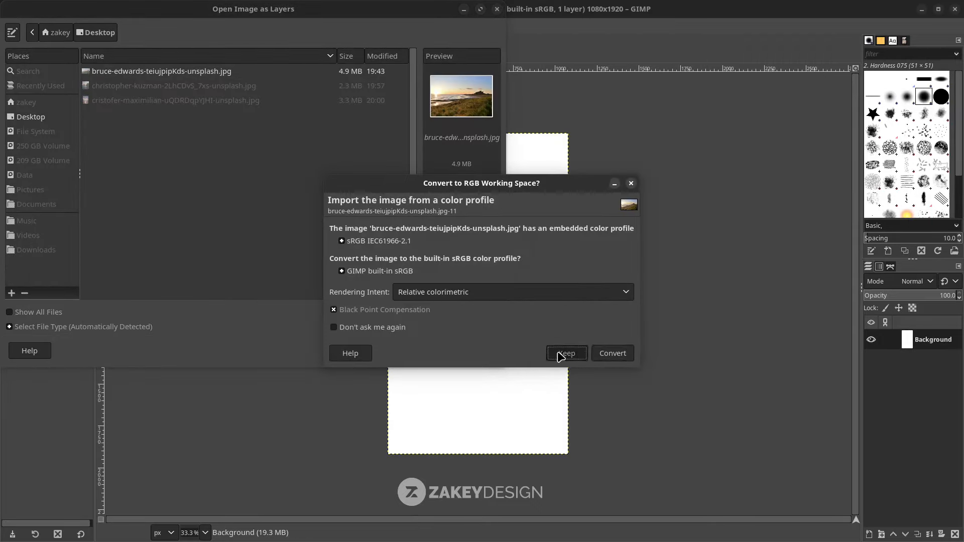
click(566, 353)
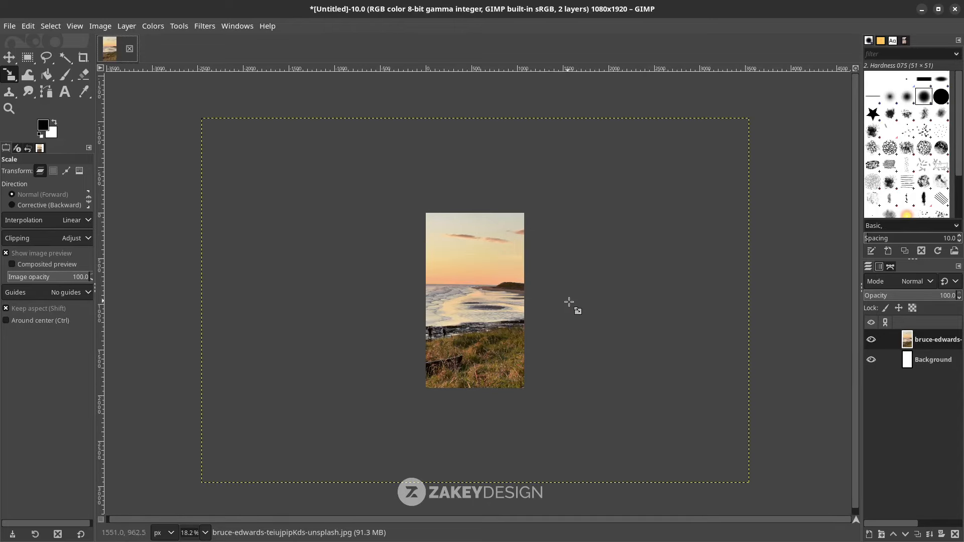
mouse_move(572, 306)
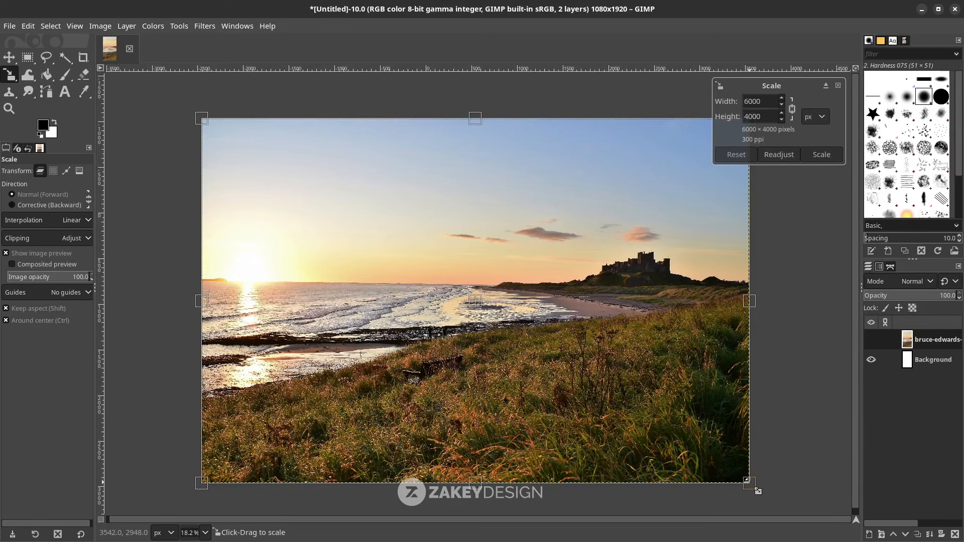
Step: Scale the beach photo down to about 1673 × 1115 px and place it over the canvas bottom
drag(749, 484, 645, 381)
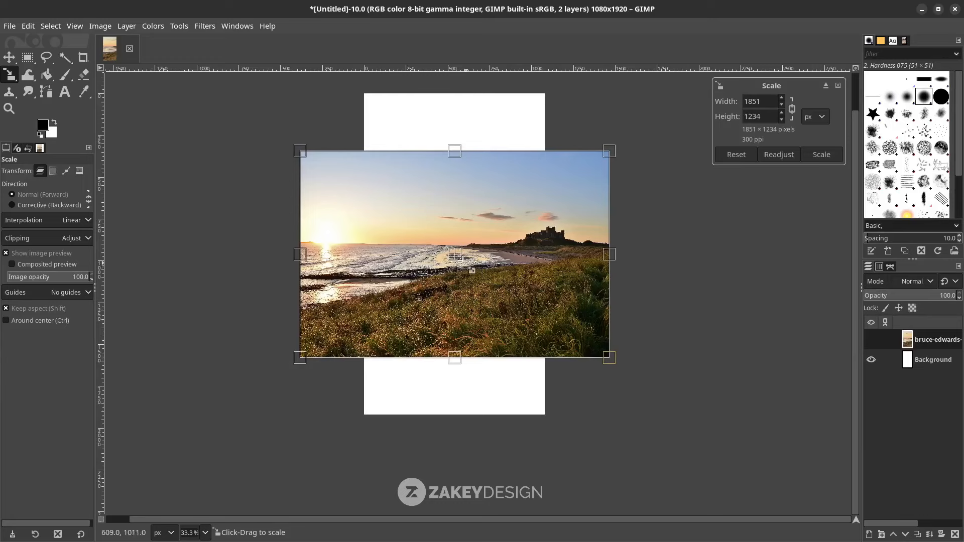
drag(454, 254, 454, 319)
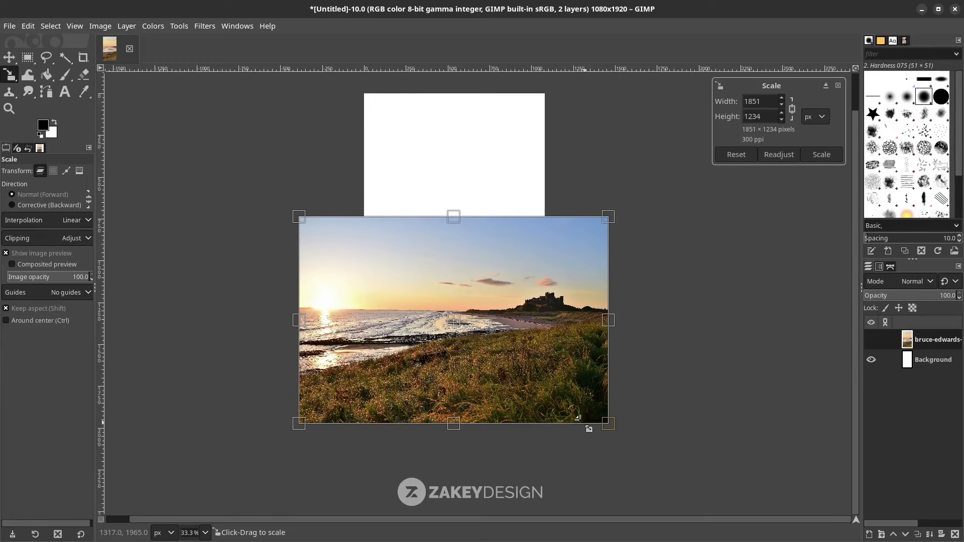
drag(609, 423, 592, 413)
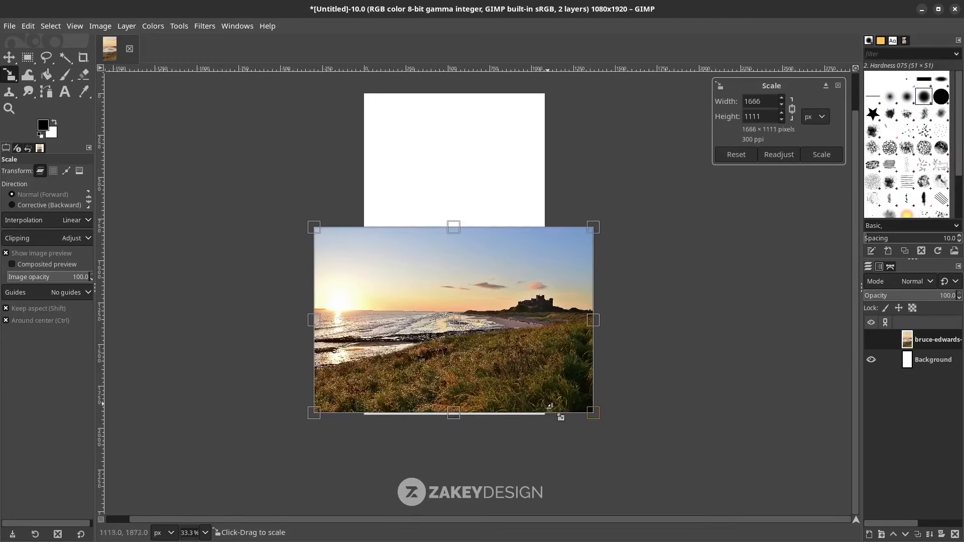
click(821, 155)
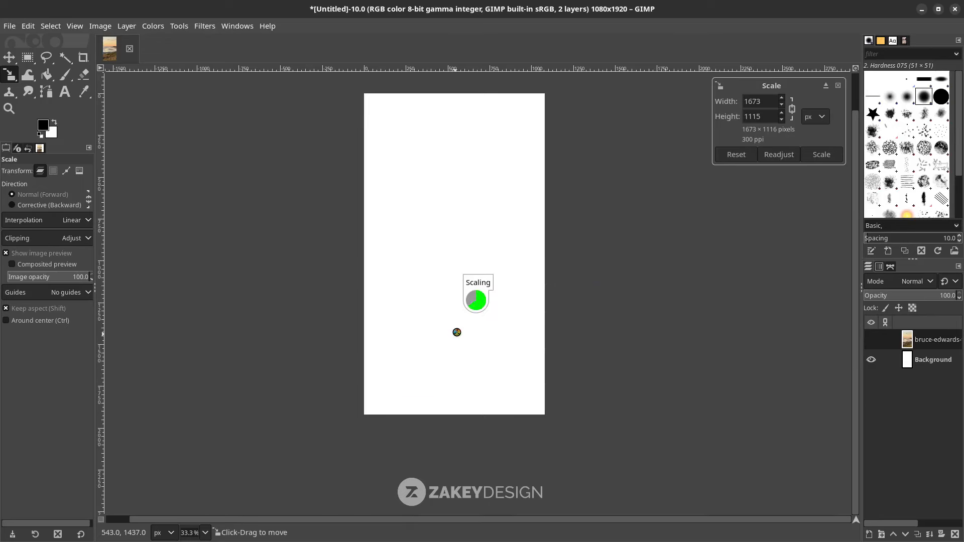
click(822, 155)
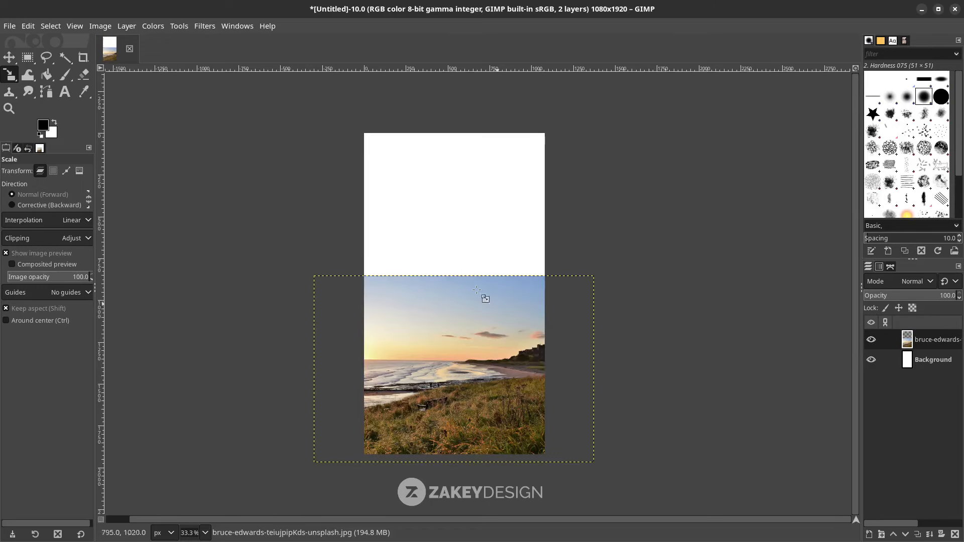
Step: Load the christopher-kuzman rock-arch seascape photo as another new layer
click(9, 27)
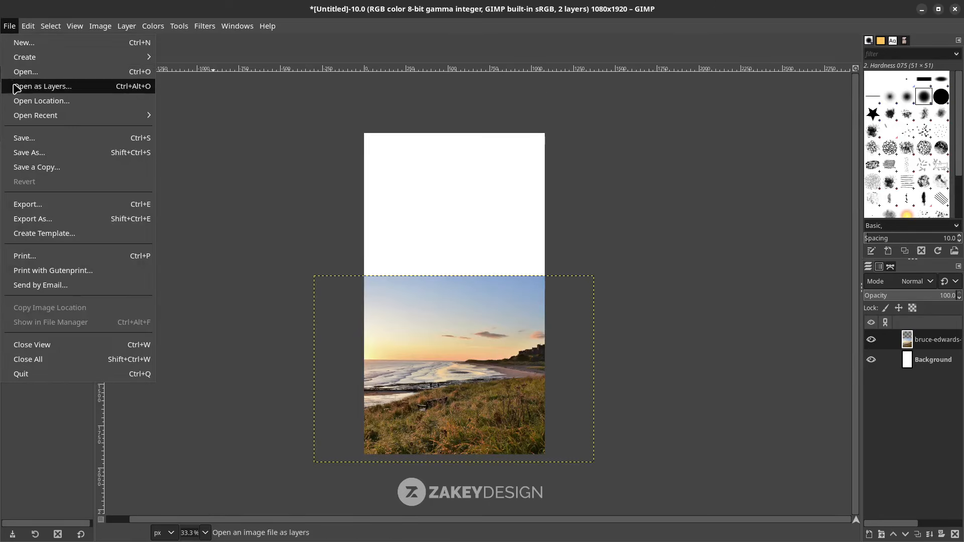
click(42, 86)
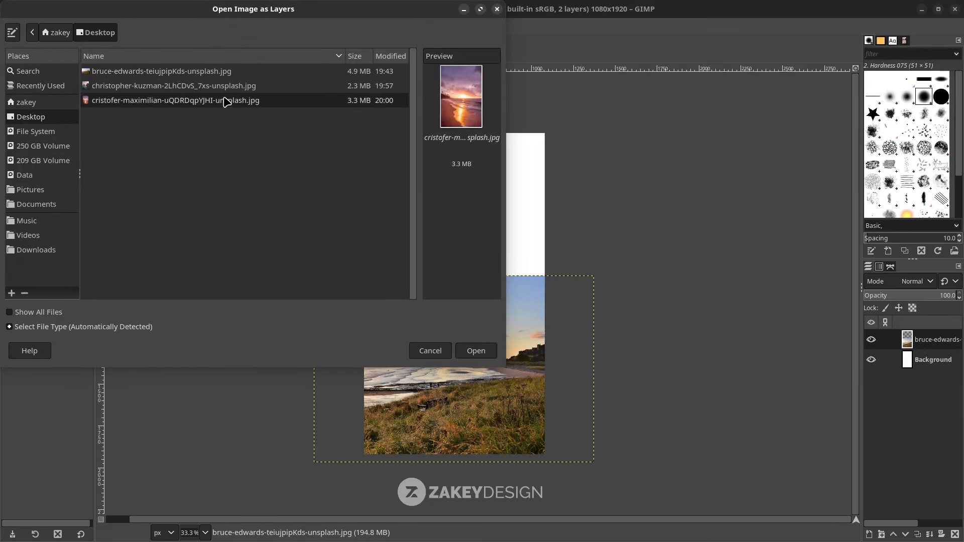
click(174, 85)
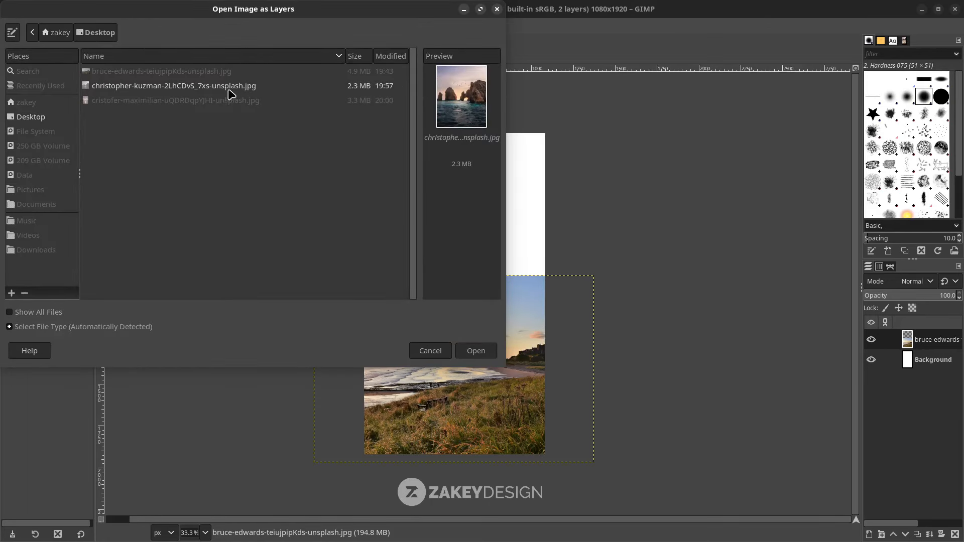
click(476, 351)
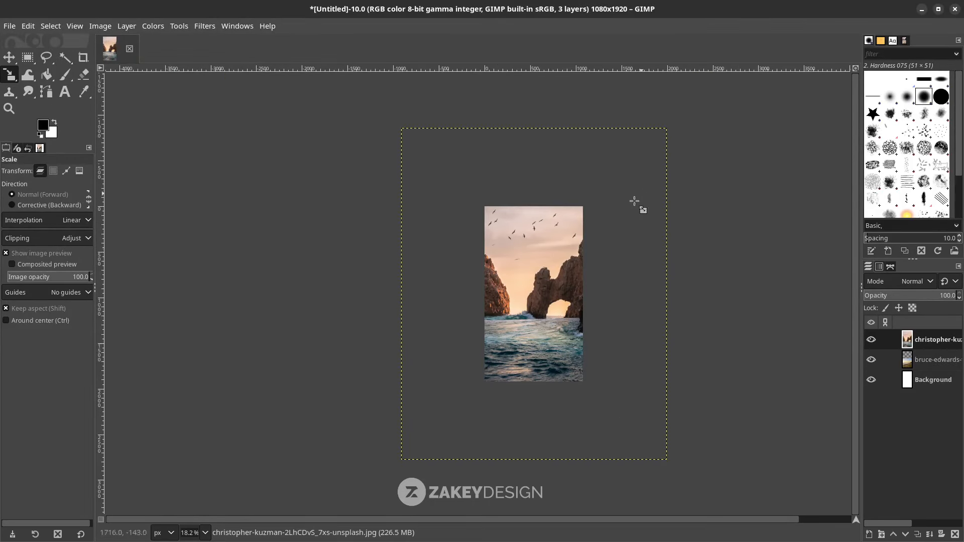
mouse_move(4, 147)
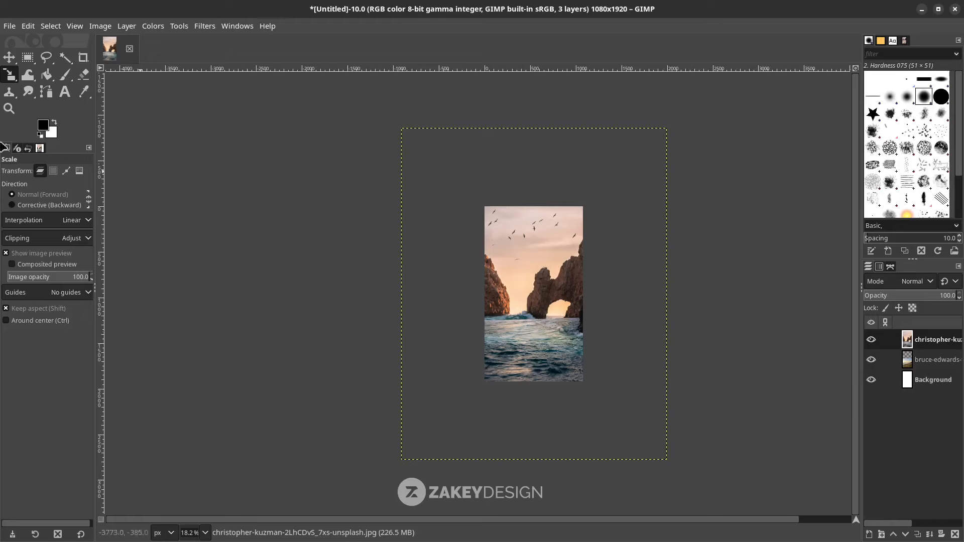
Step: Scale the rock-arch photo to about 1087 px wide over the upper poster
click(9, 74)
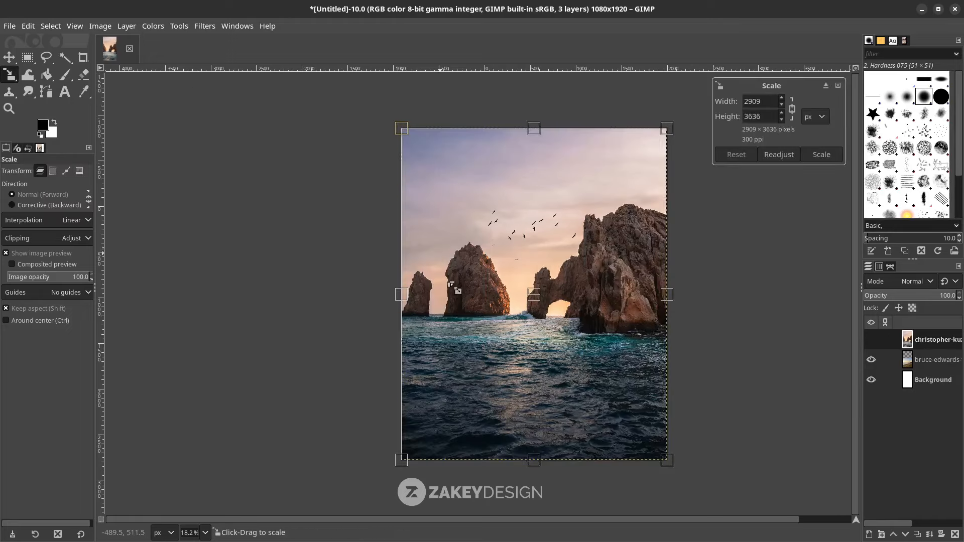
drag(666, 459, 598, 374)
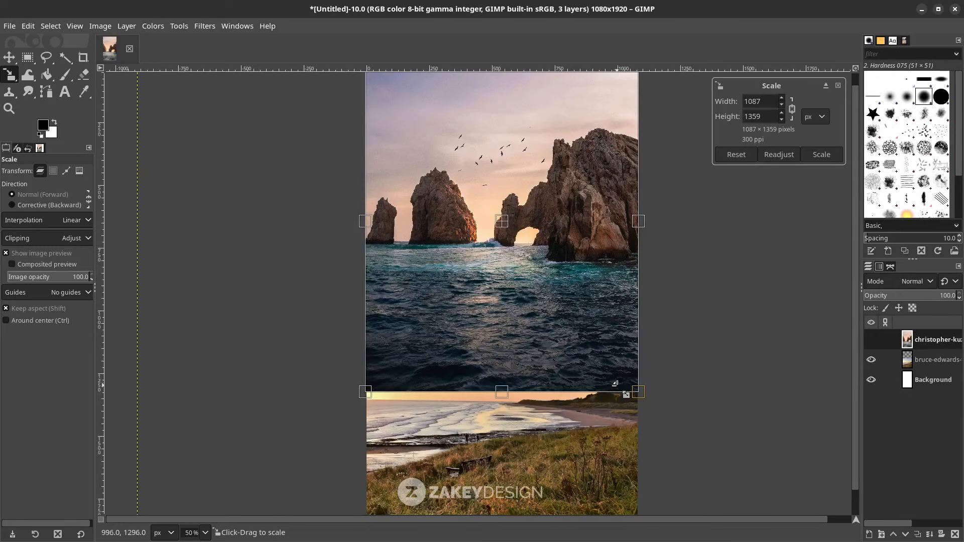
drag(638, 391, 633, 387)
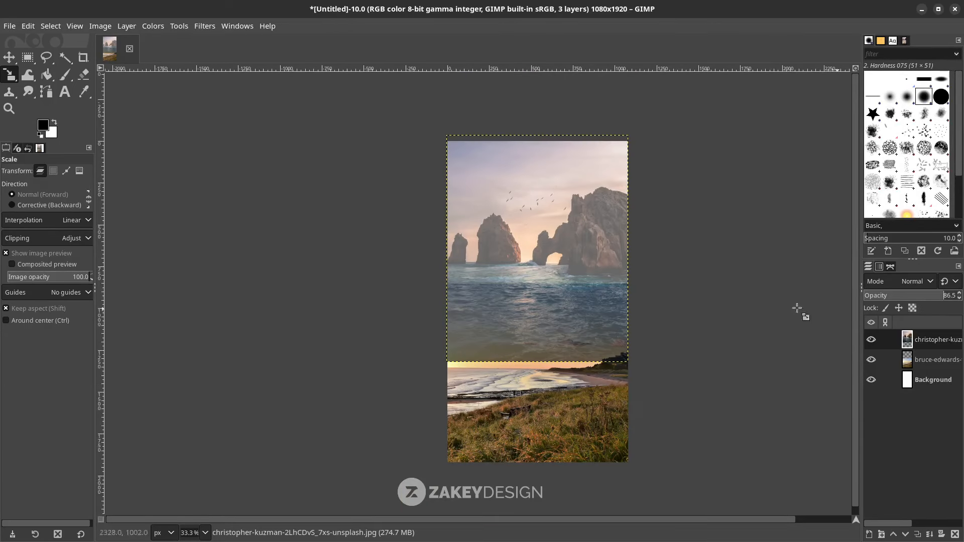
mouse_move(568, 304)
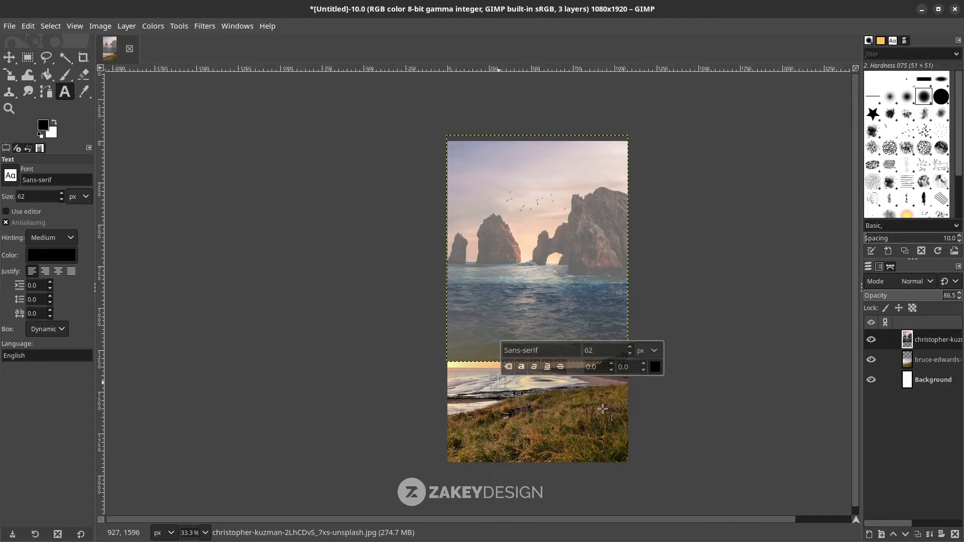
Step: Enter 'Holiday' as text in the Bowhead script font at 500 px size
text(Holiday)
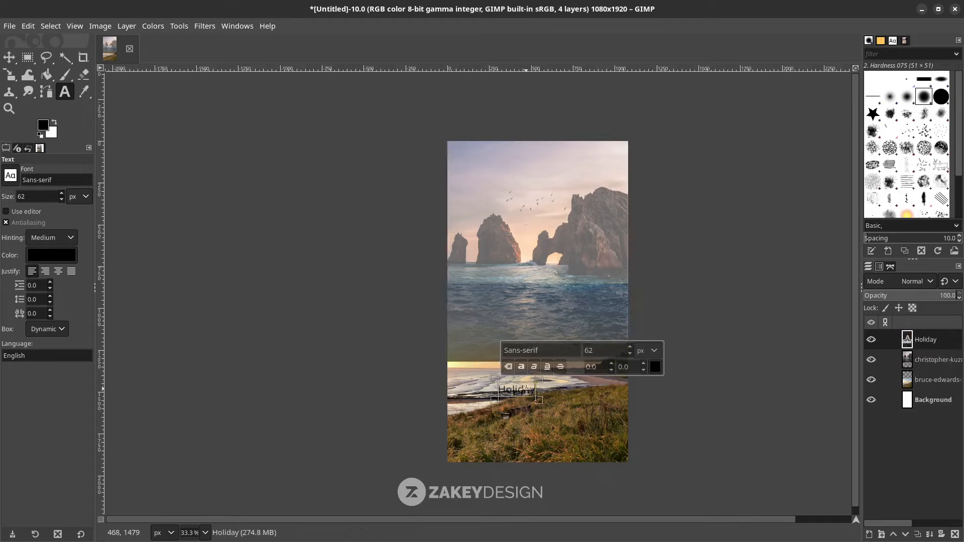
click(534, 349)
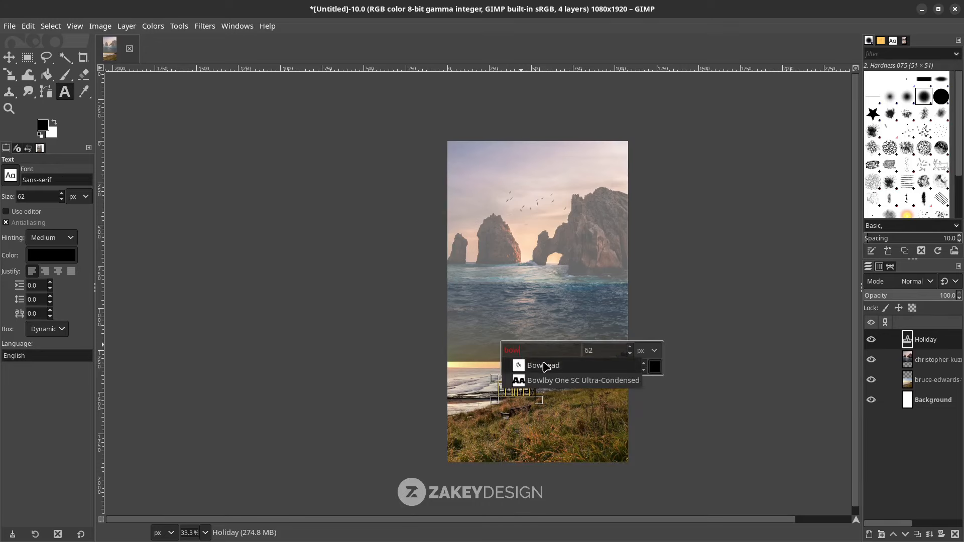
click(543, 365)
text(124)
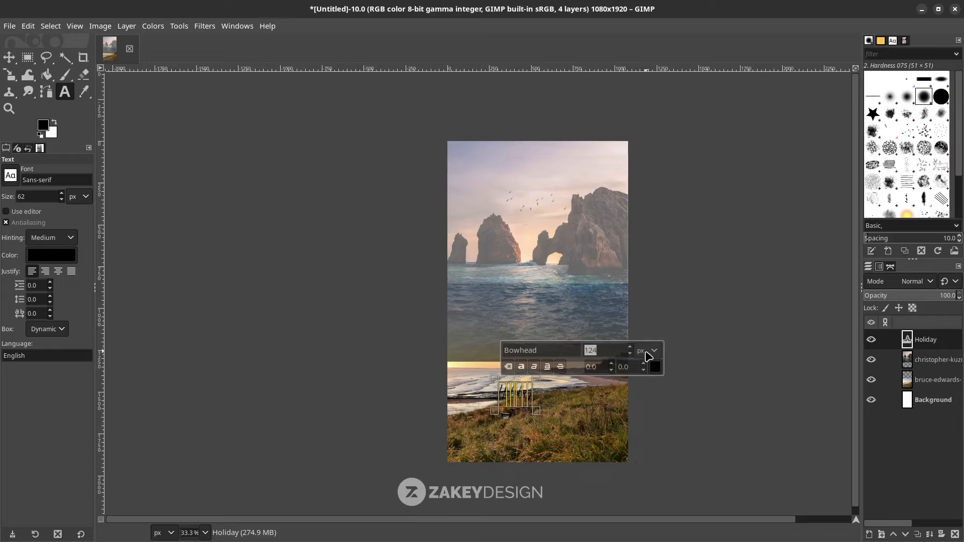
text(500)
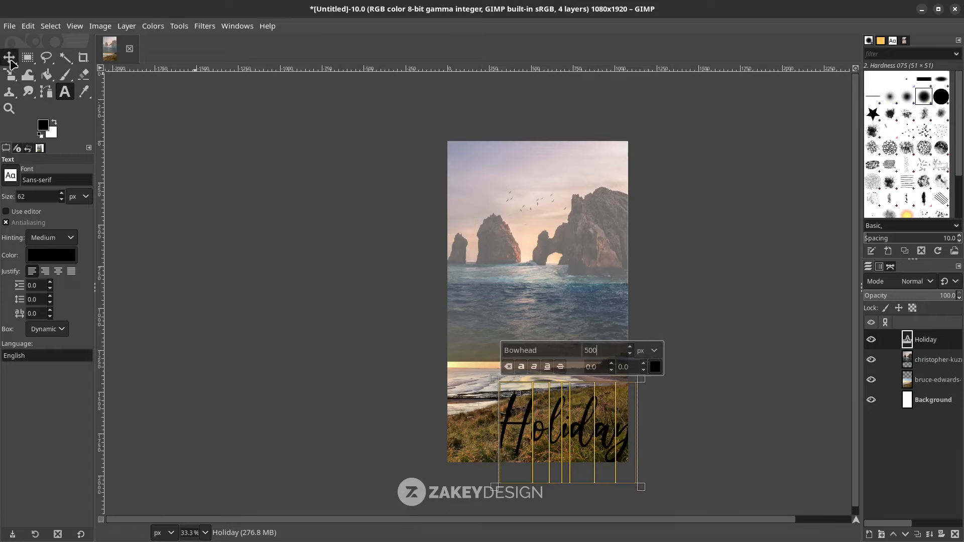
Step: Move the enlarged Holiday text up over the rock-arch sea photo and colour it white
click(9, 57)
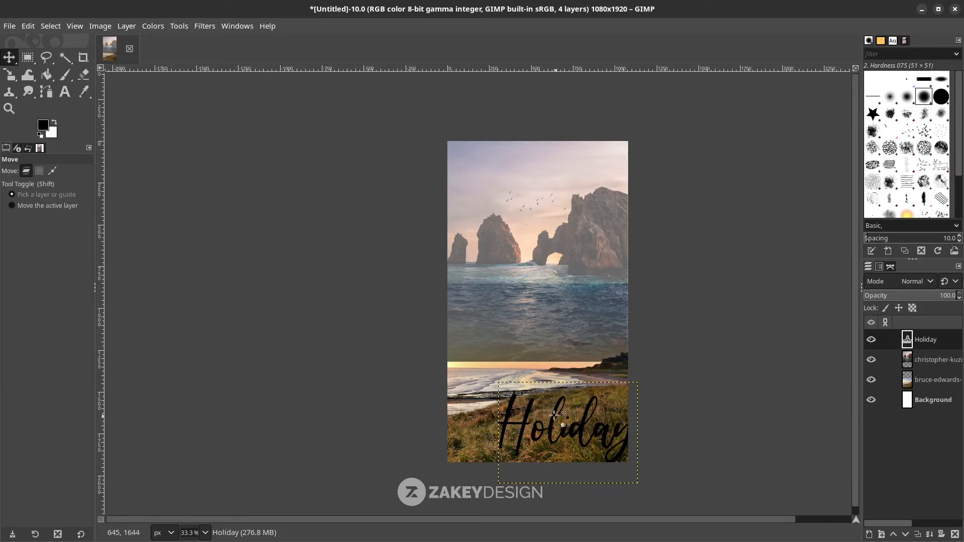
drag(560, 418, 515, 311)
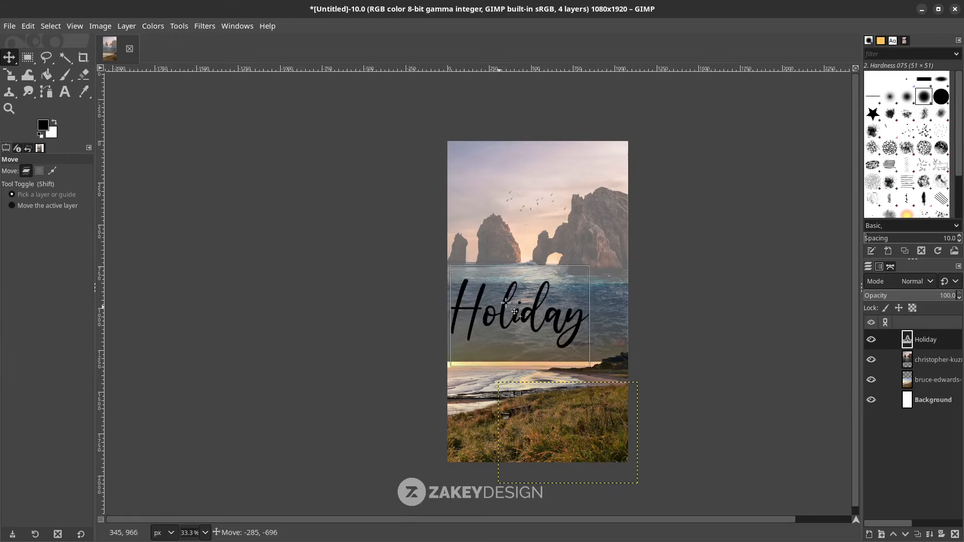
click(66, 91)
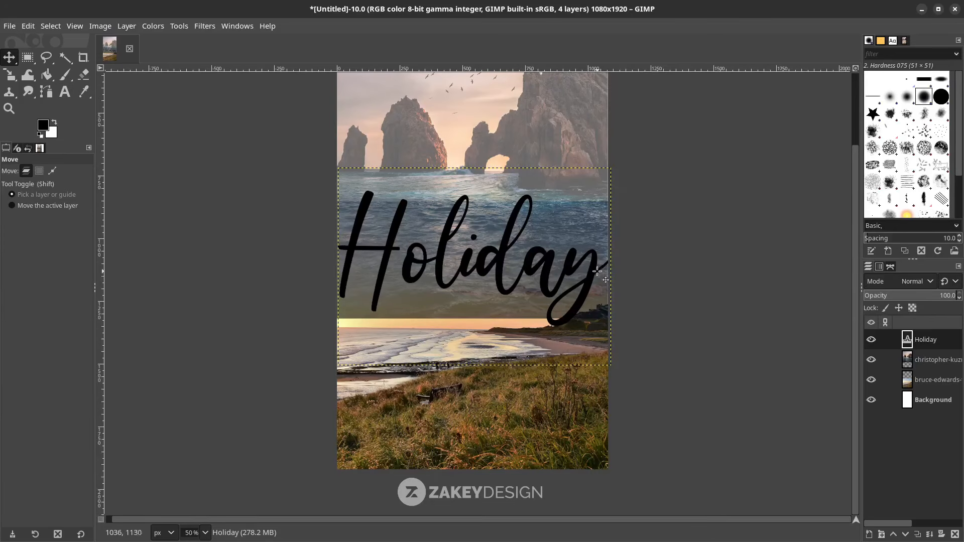
drag(597, 272, 595, 253)
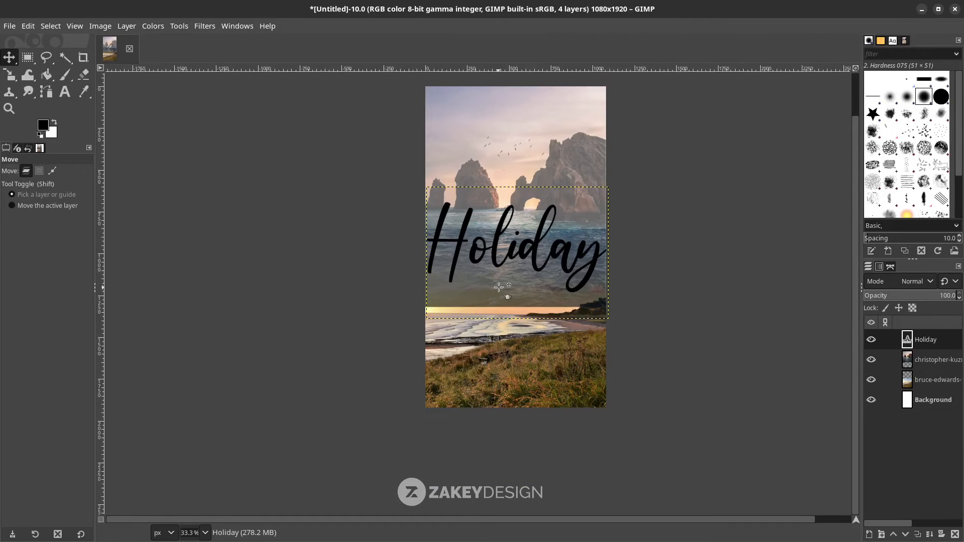
mouse_move(610, 121)
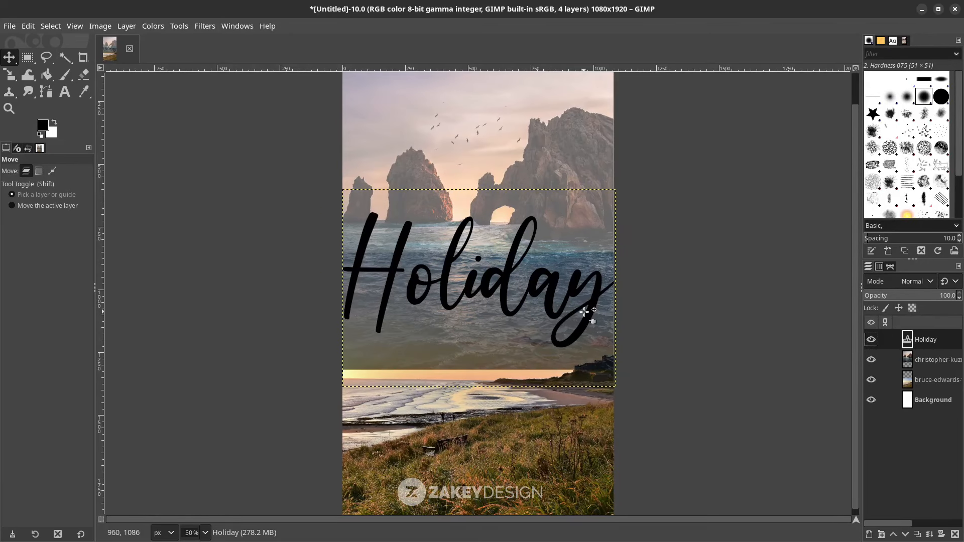
click(64, 91)
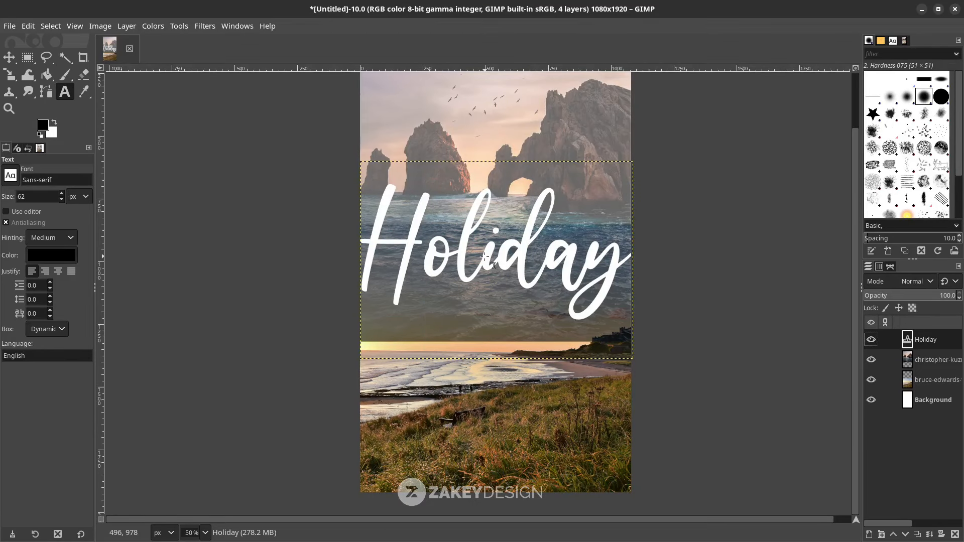
mouse_move(46, 91)
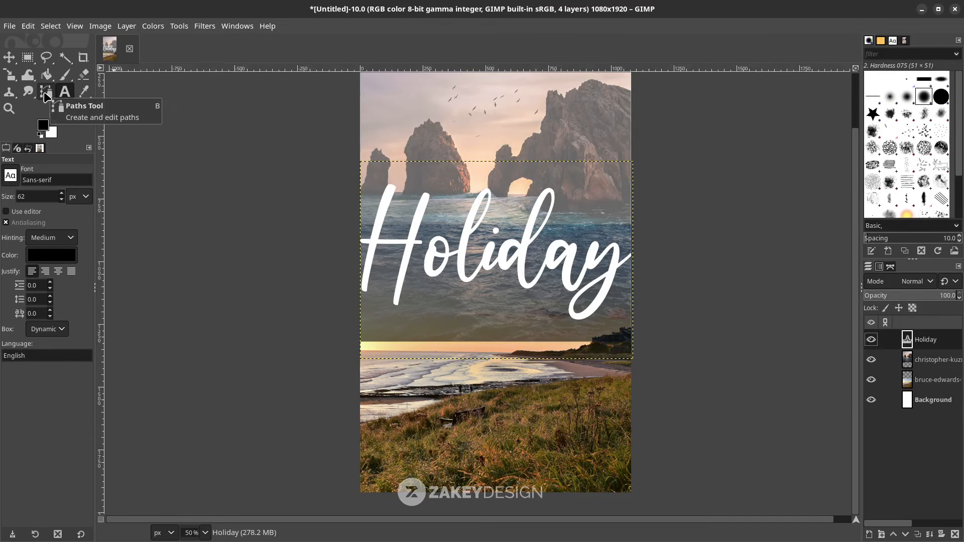
Step: Draw path anchors up the H's stem, along its crossbar and across onto the letter o
click(46, 92)
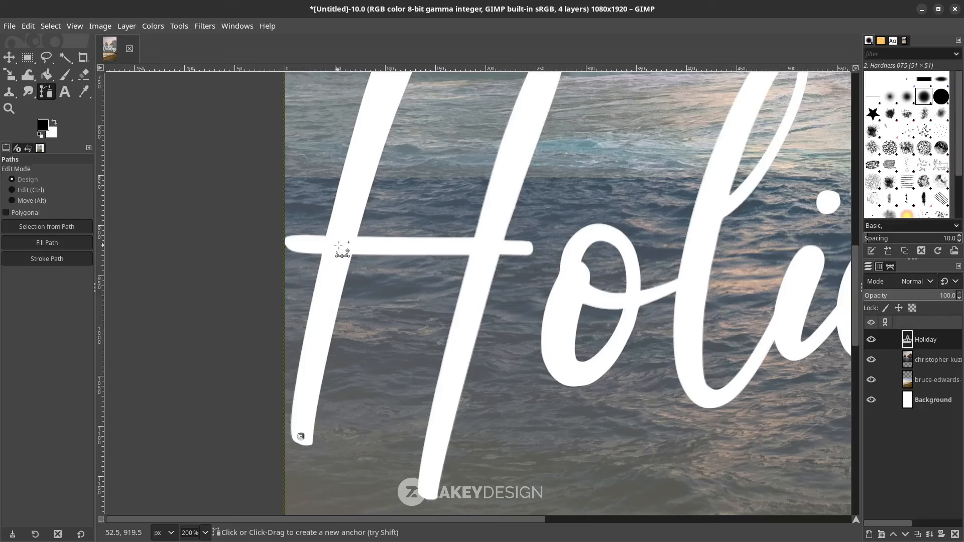
click(339, 244)
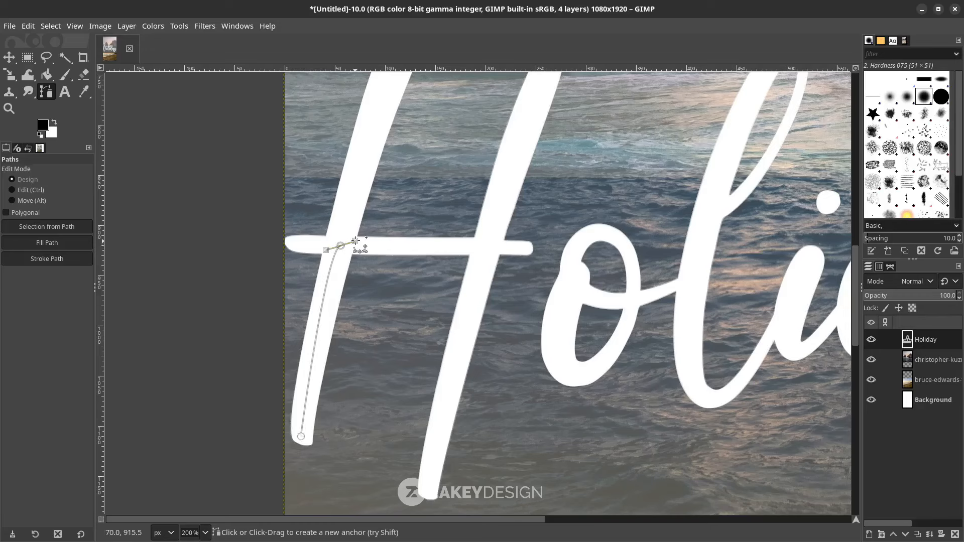
drag(342, 246, 473, 249)
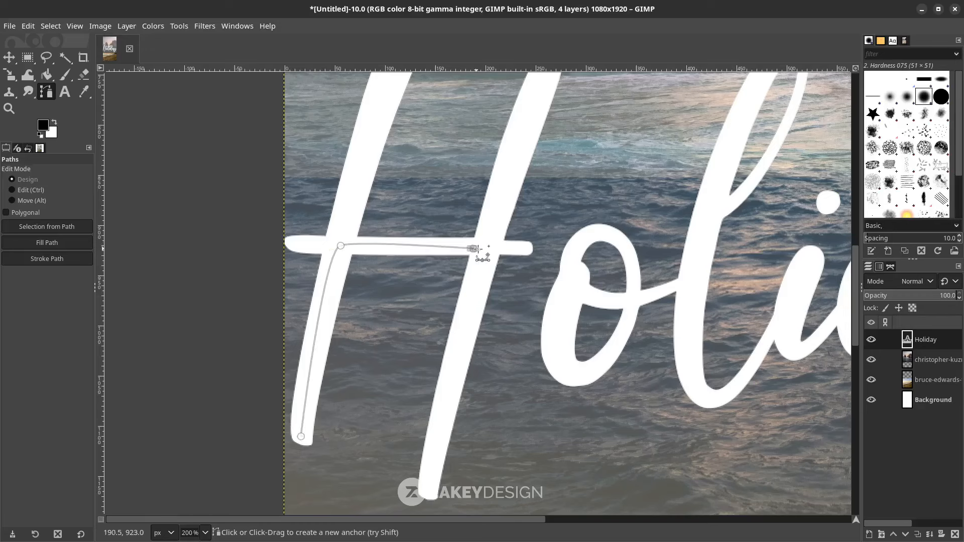
drag(473, 249, 527, 249)
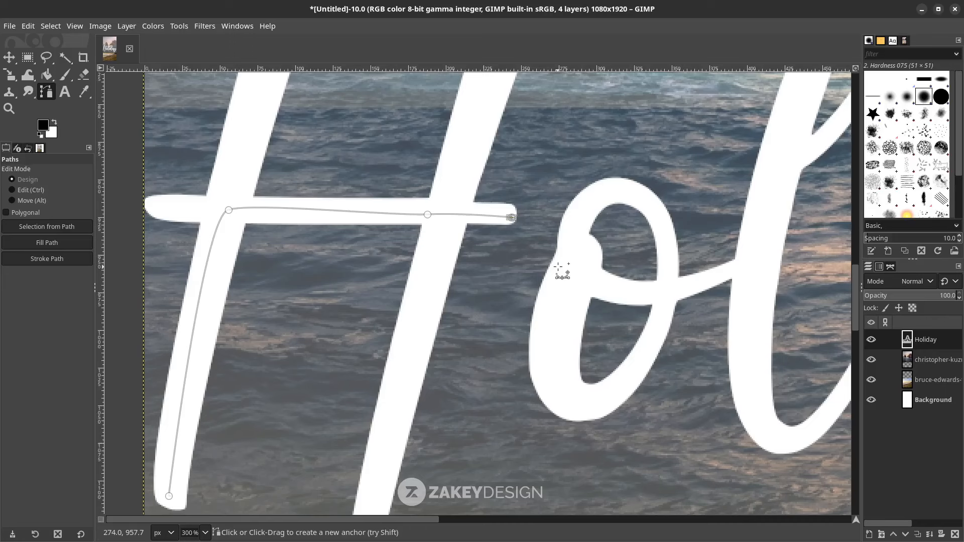
drag(513, 217, 557, 266)
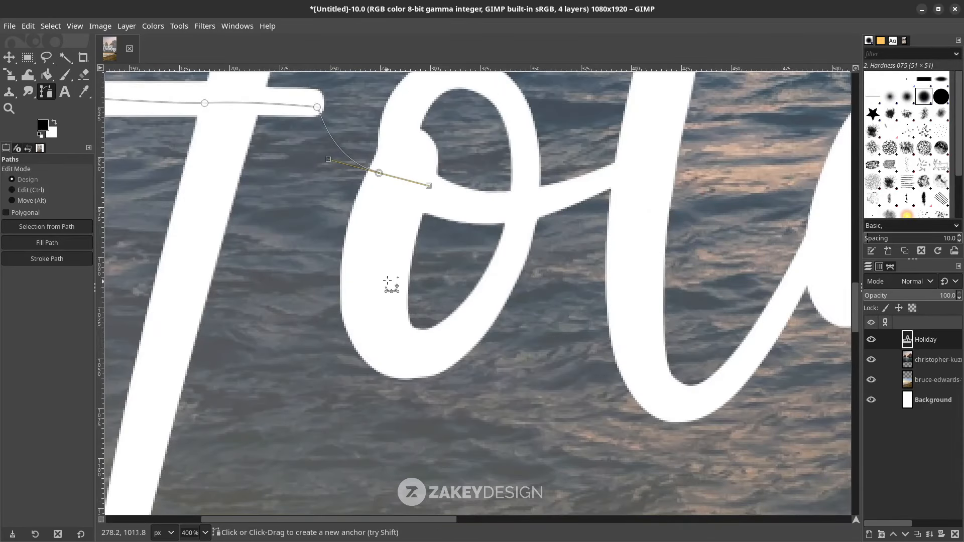
mouse_move(408, 313)
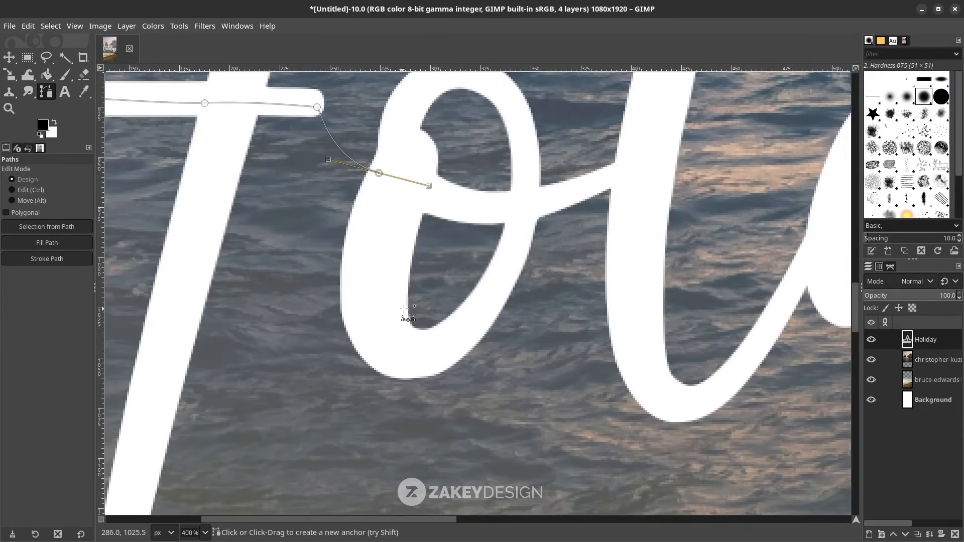
mouse_move(502, 211)
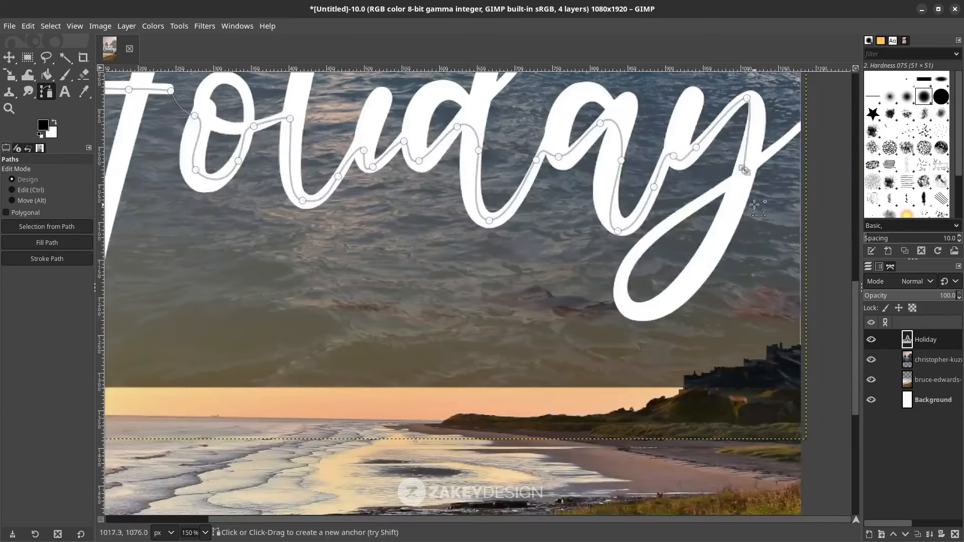
scroll(down, 3)
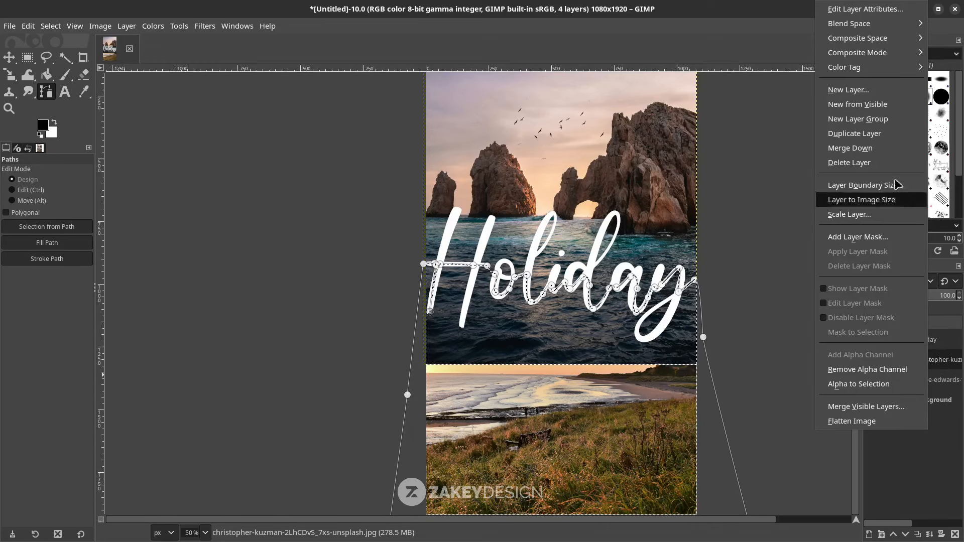
Step: Add a fully white layer mask to the sea photo and paint black on its lower part
click(858, 236)
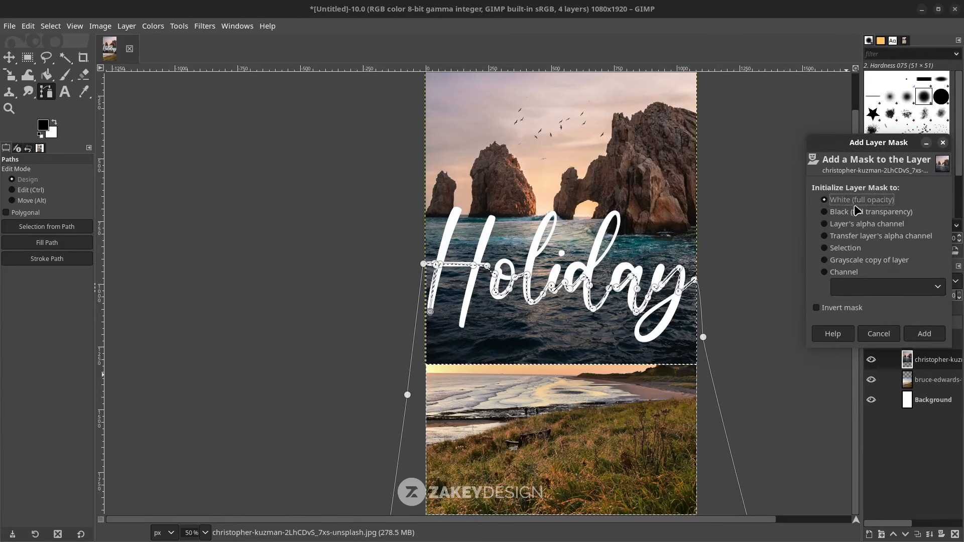
click(924, 334)
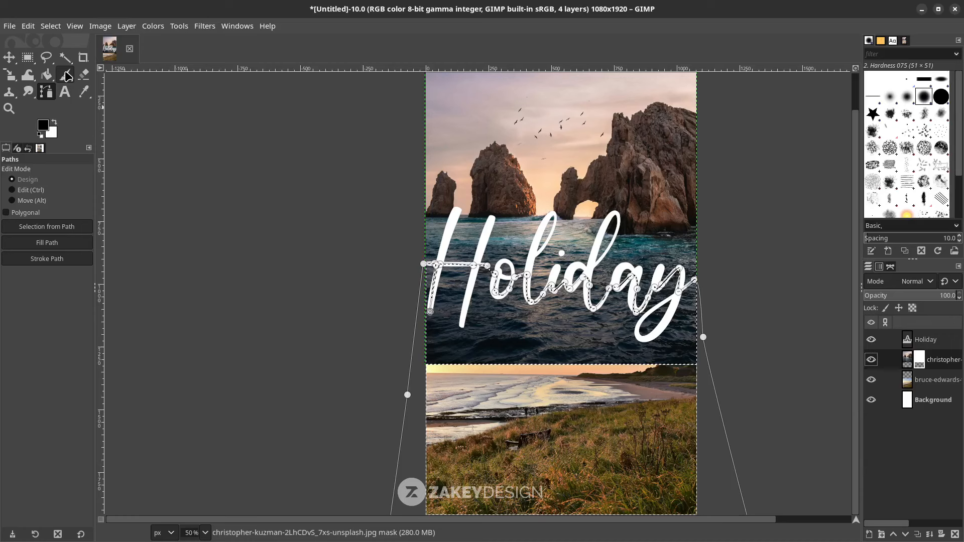
click(64, 74)
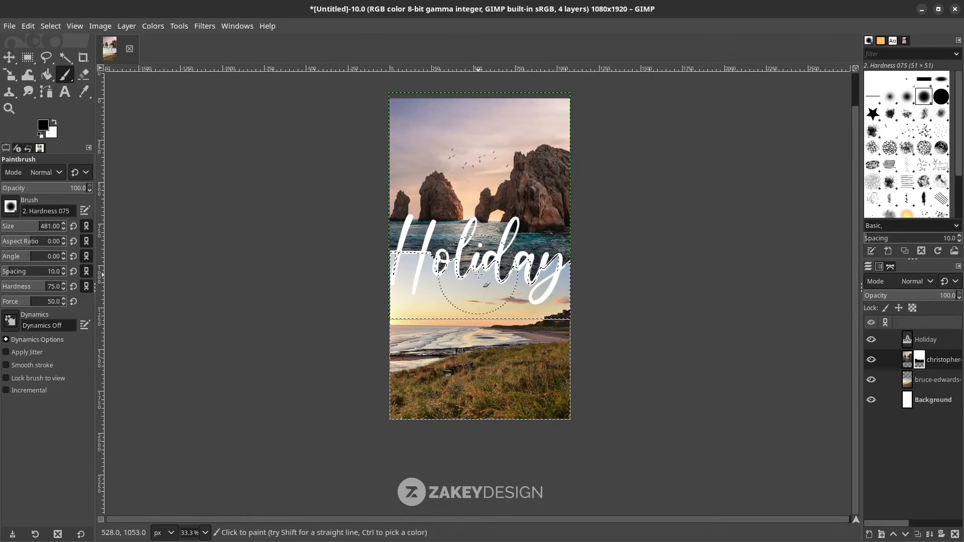
Step: Paint away more of the sea photo's lower edge, then select the Background layer
click(50, 27)
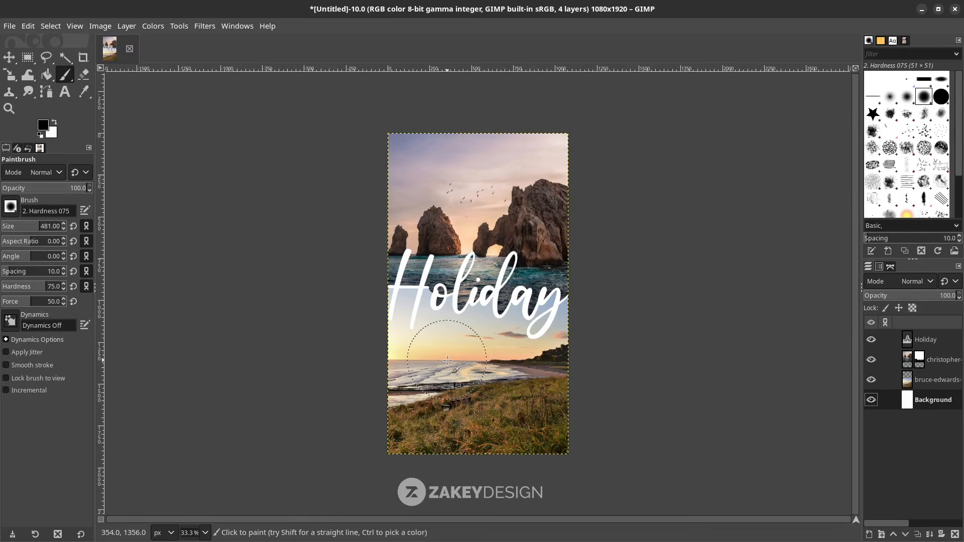
mouse_move(420, 336)
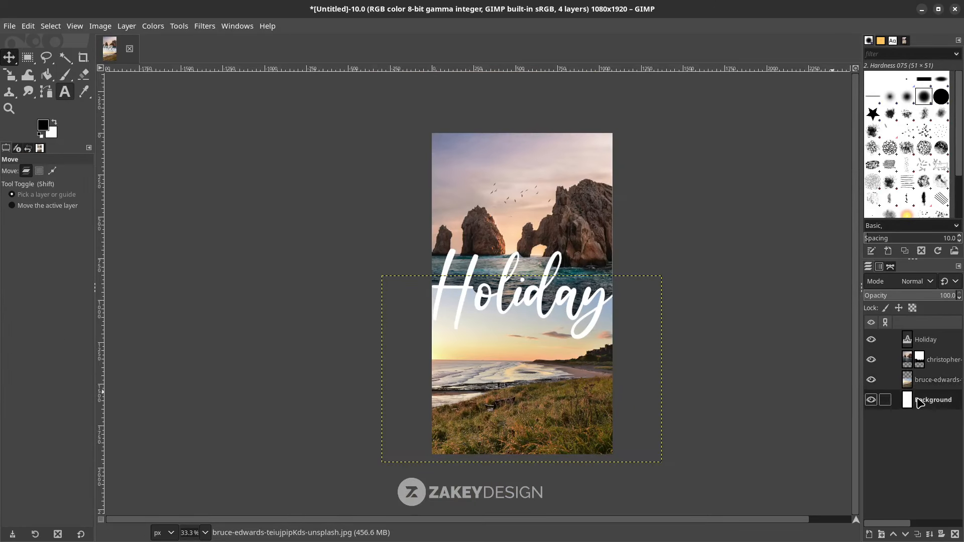
click(932, 400)
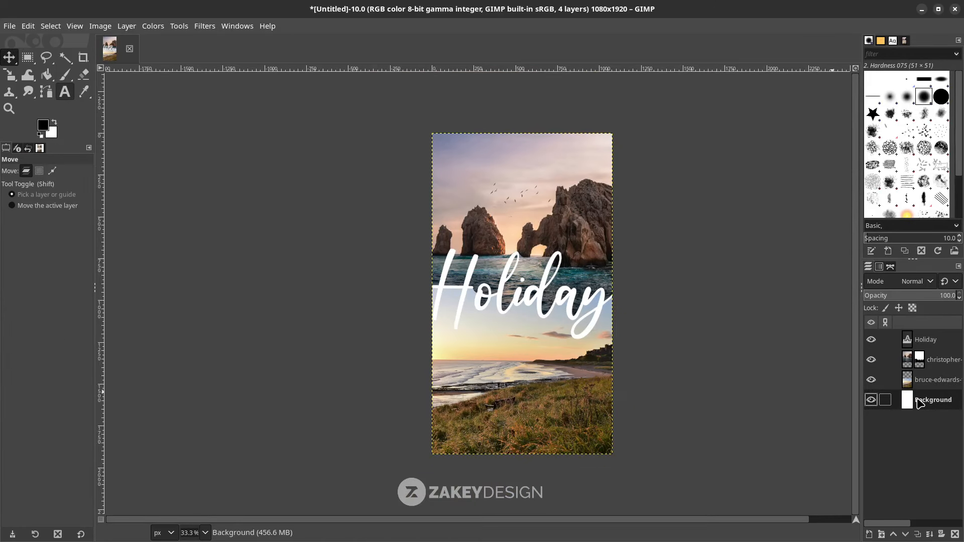